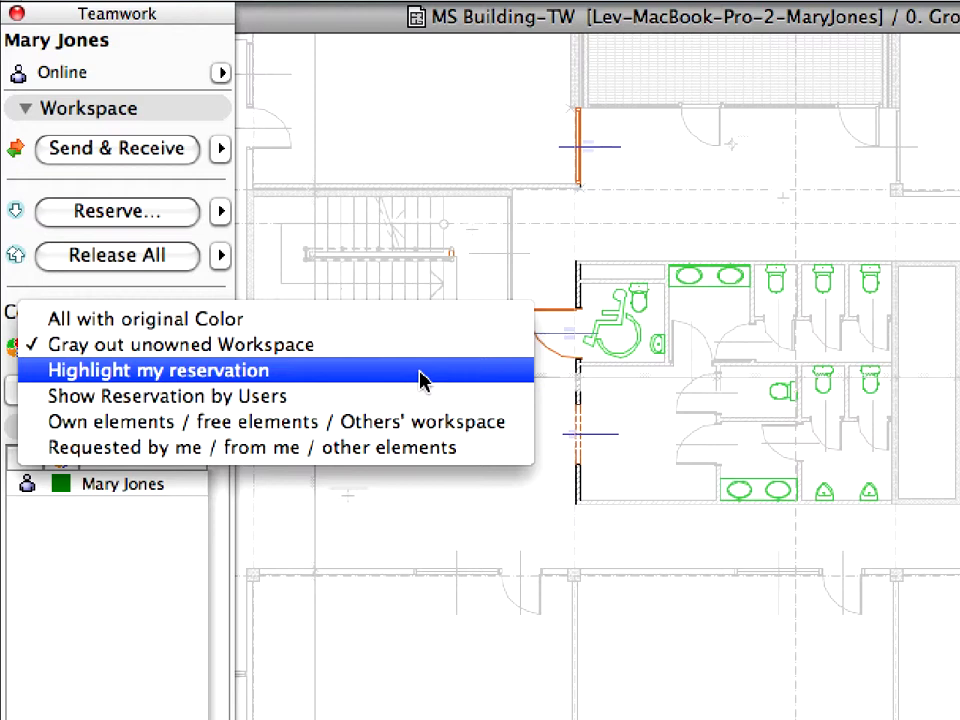
Step: Switch the Colored workspaces display to Highlight my reservation
{"action": "left_click", "coordinate": [168, 370]}
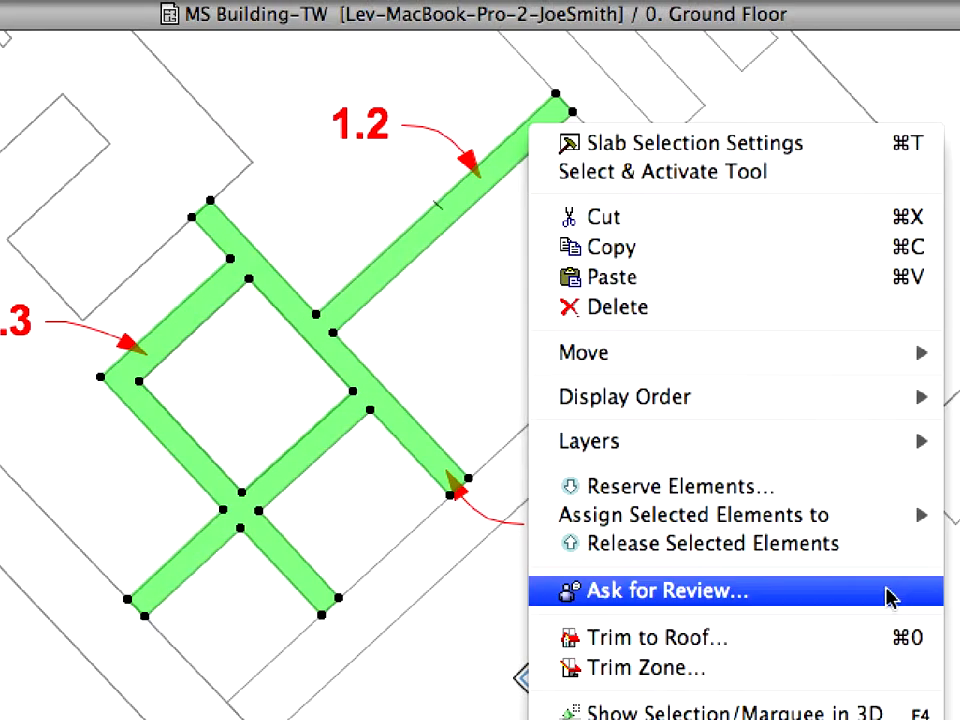
Step: Send the teammate a 'Done, please review!' request reviewing the selected slab elements
{"action": "left_click", "coordinate": [660, 590]}
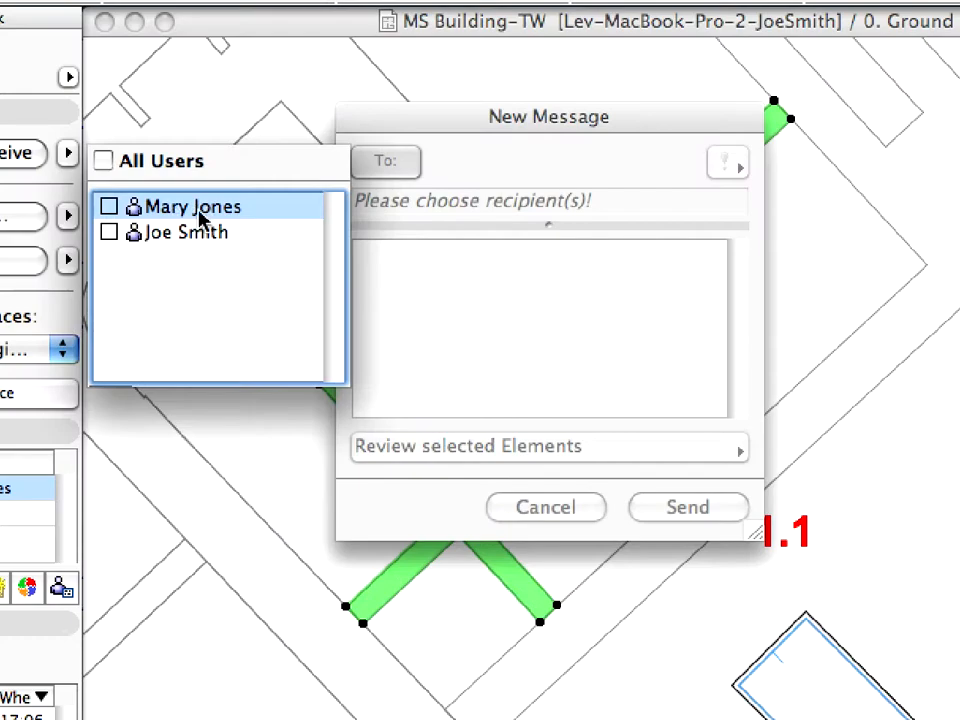
{"action": "left_click", "coordinate": [108, 206]}
{"action": "type", "text": "Done, please review!"}
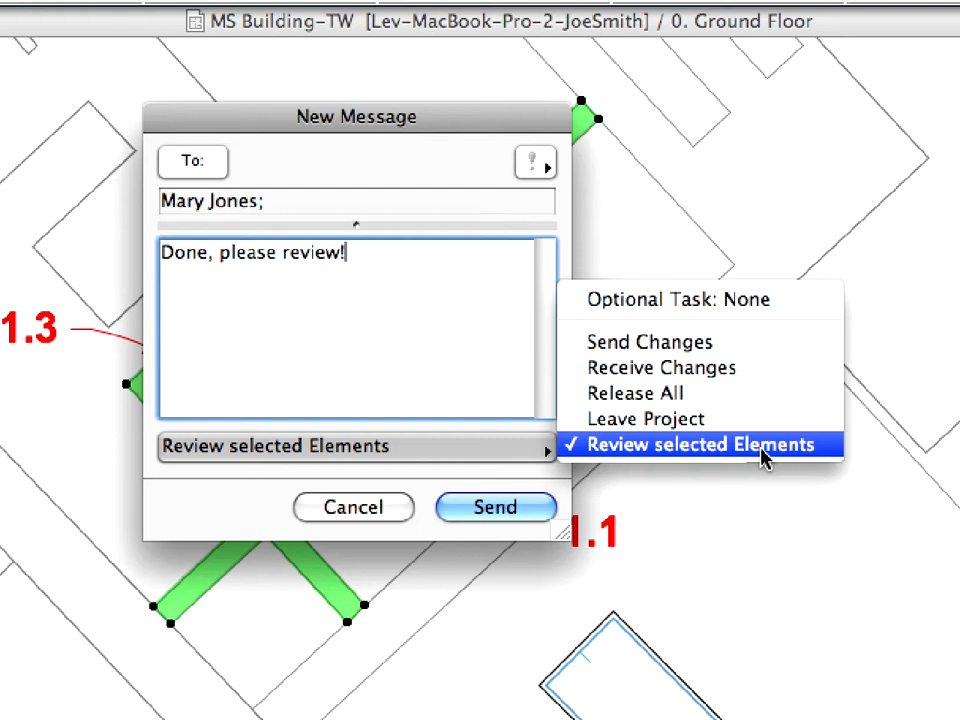
{"action": "left_click", "coordinate": [704, 444]}
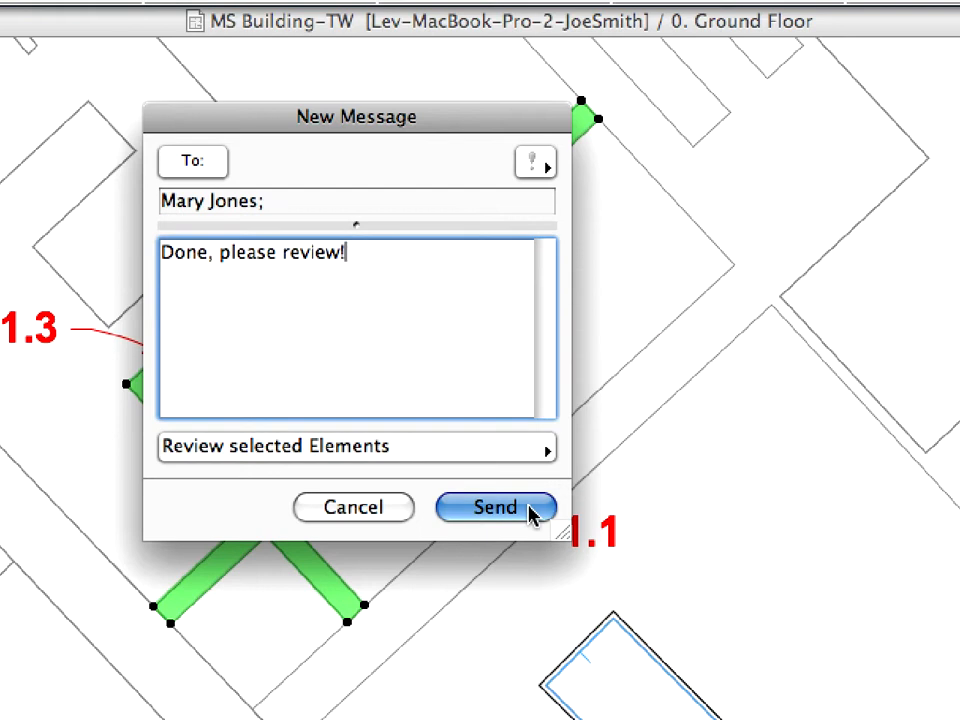
{"action": "left_click", "coordinate": [496, 508]}
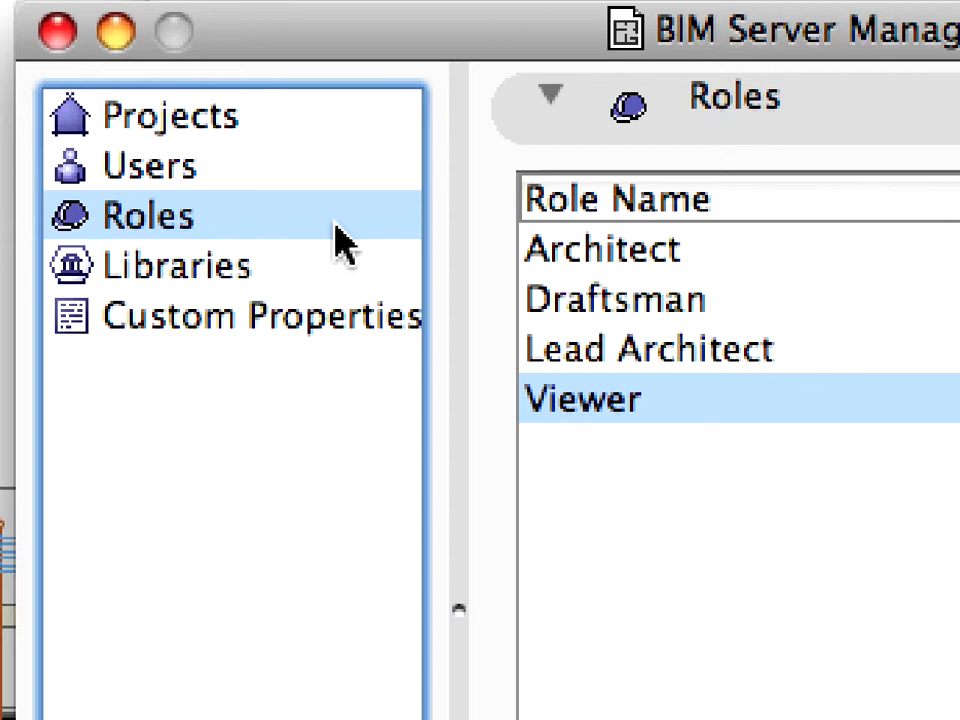
{"action": "mouse_move", "coordinate": [350, 244]}
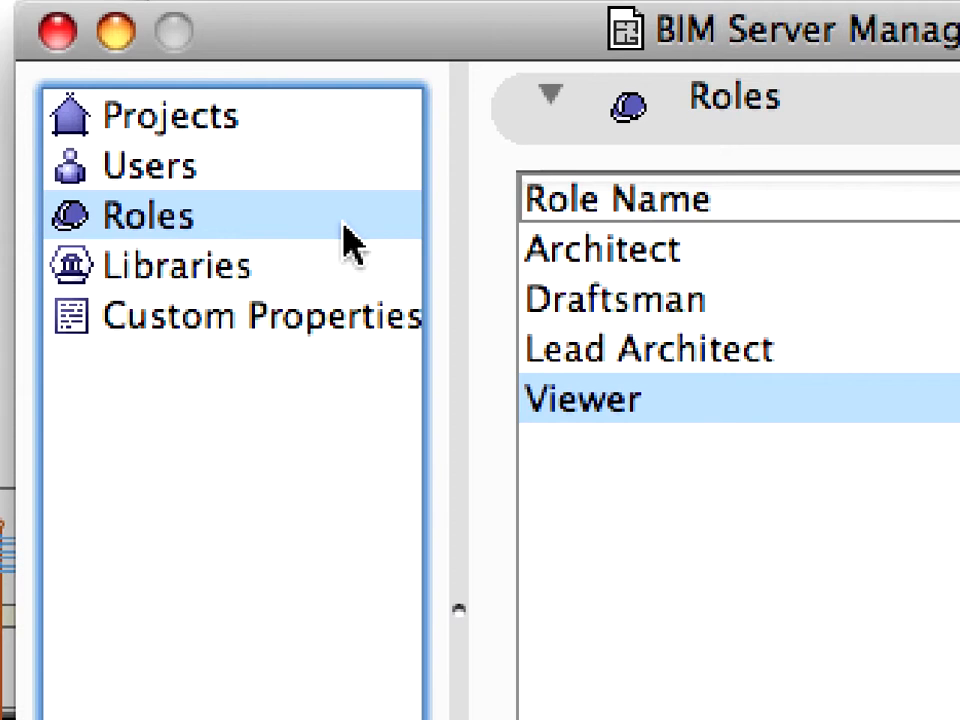
Step: Show Role Settings for Architect, Draftsman, Lead Architect and Viewer together
{"action": "left_click", "coordinate": [760, 438]}
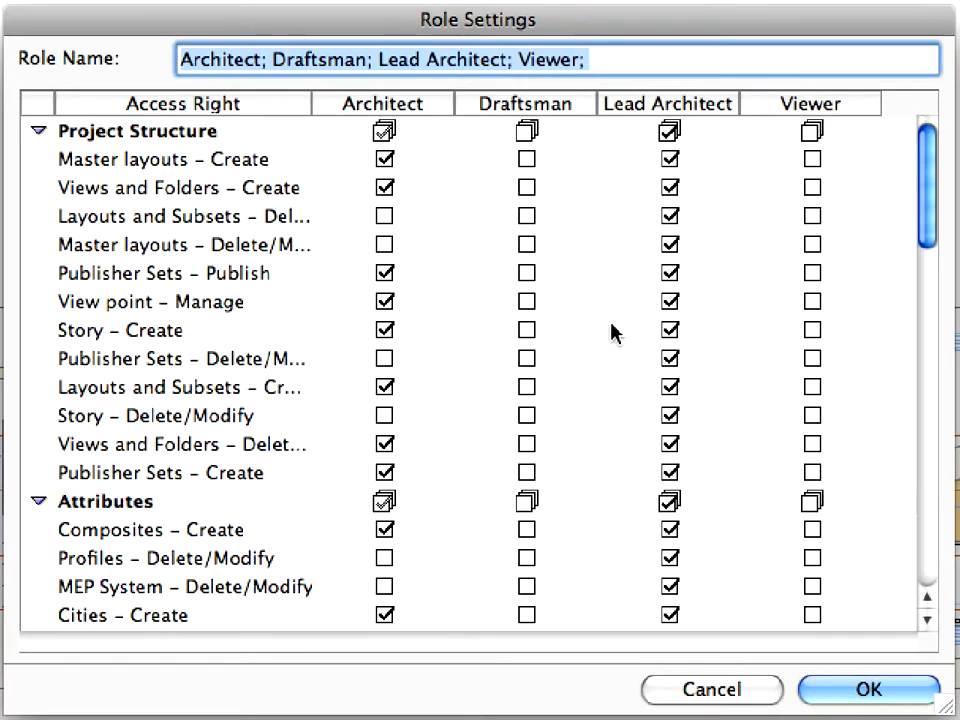
{"action": "mouse_move", "coordinate": [324, 124]}
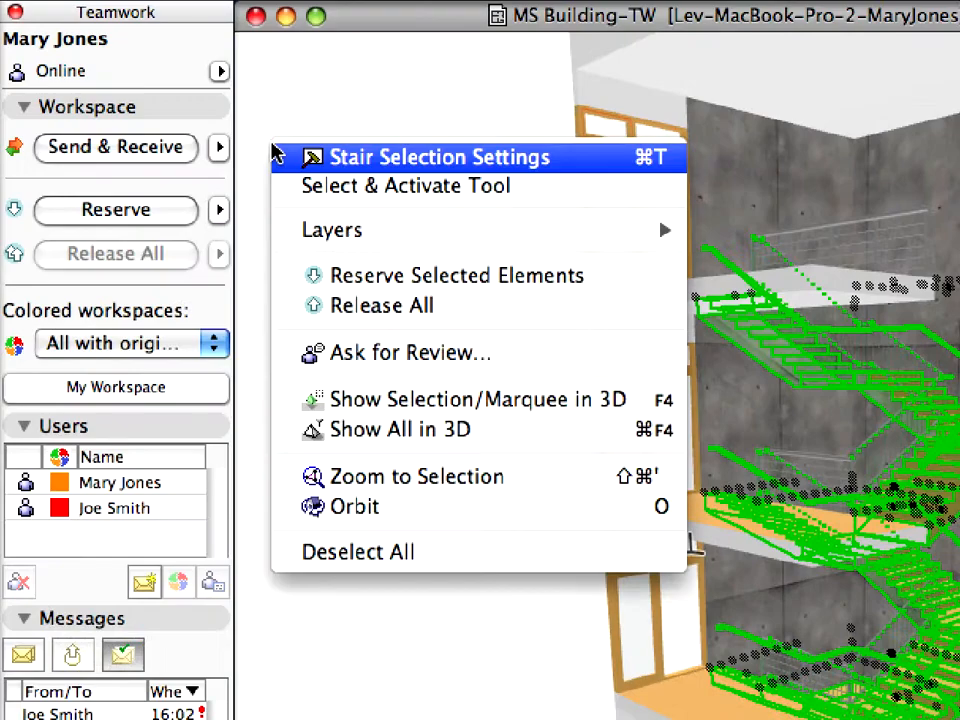
{"action": "mouse_move", "coordinate": [616, 276]}
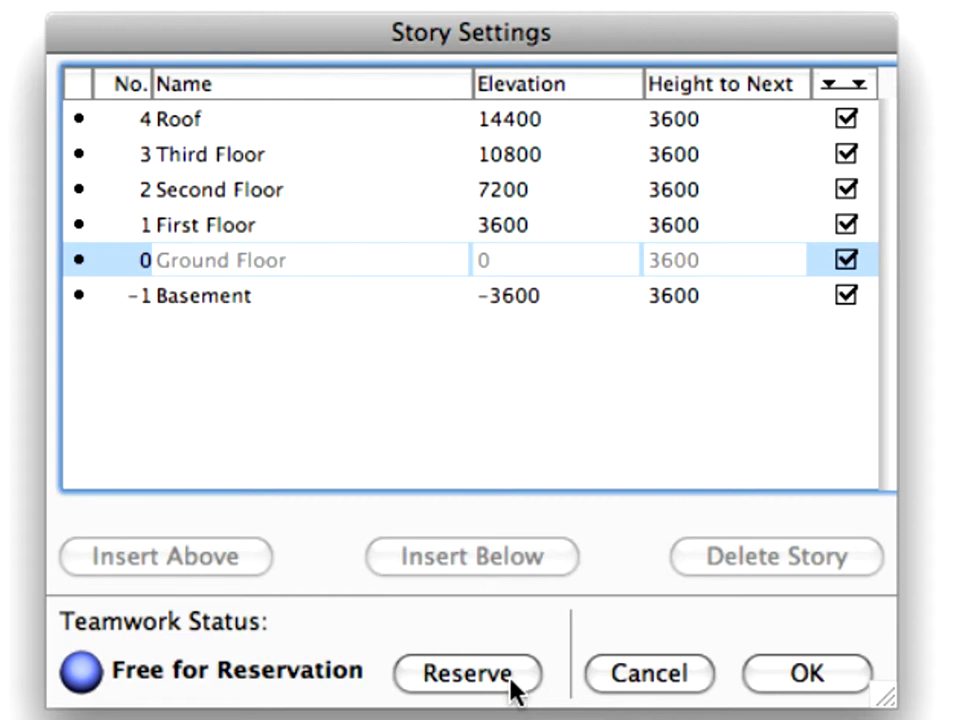
Step: Reserve the Ground Floor story in Story Settings for editing
{"action": "left_click", "coordinate": [468, 672]}
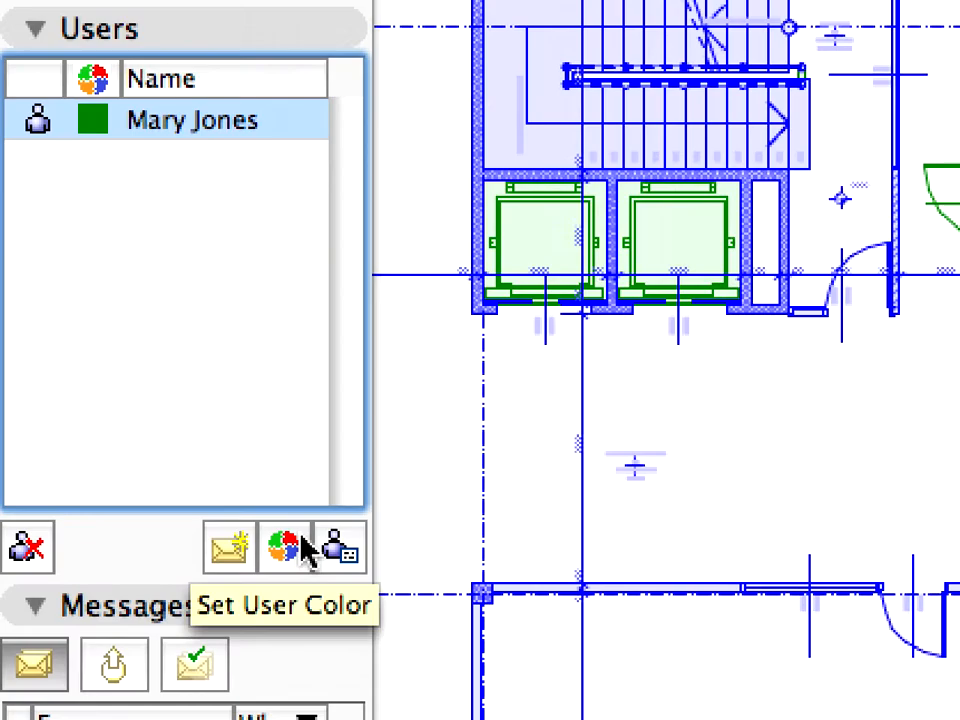
Step: Set the team member's user color to Orange
{"action": "left_click", "coordinate": [272, 546]}
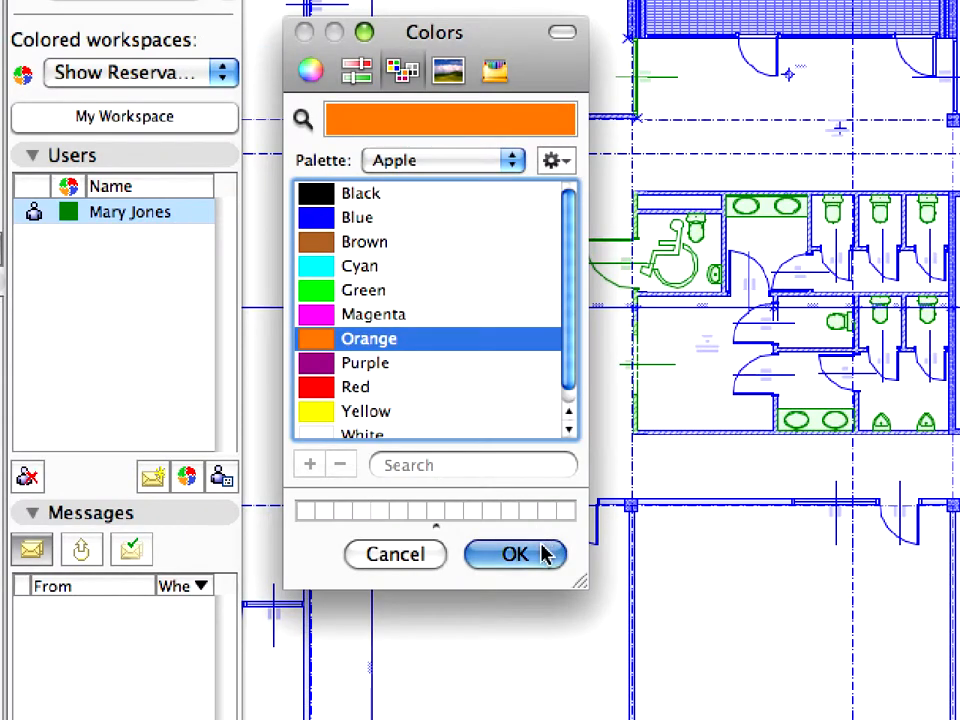
{"action": "left_click", "coordinate": [514, 554]}
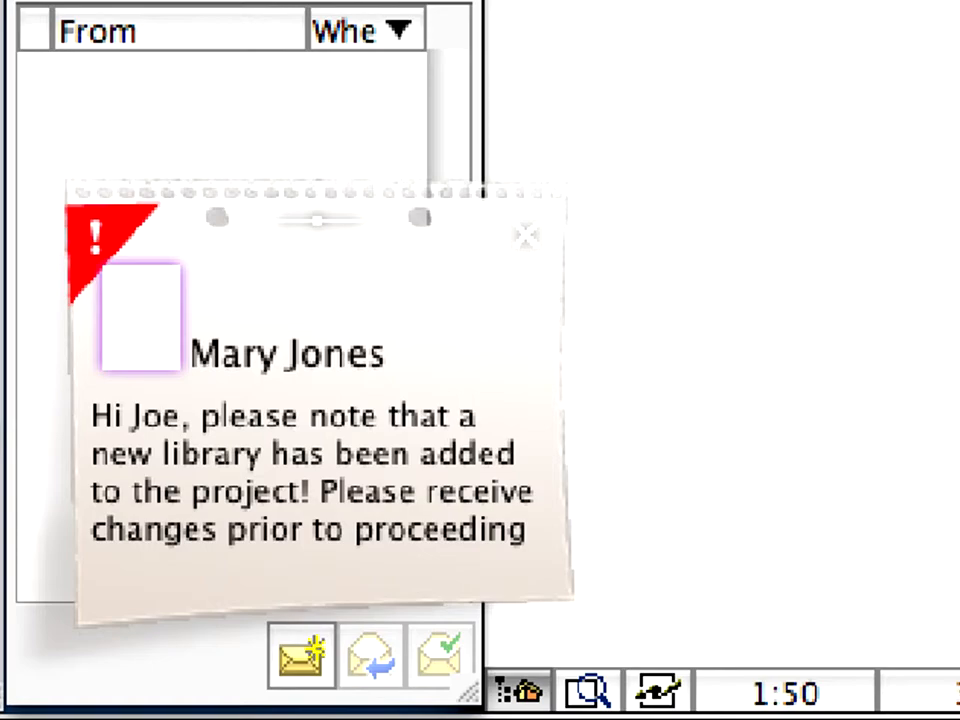